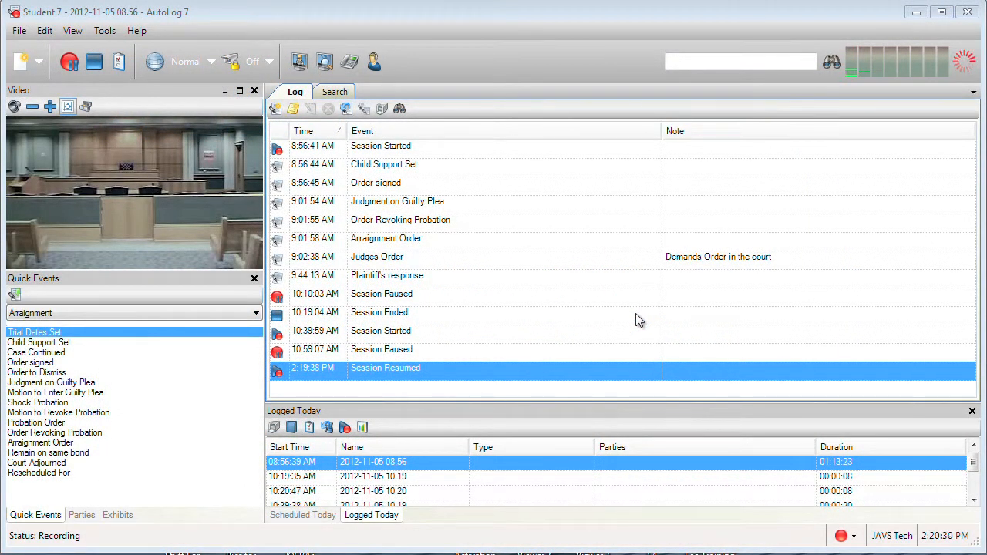
pyautogui.moveTo(110, 435)
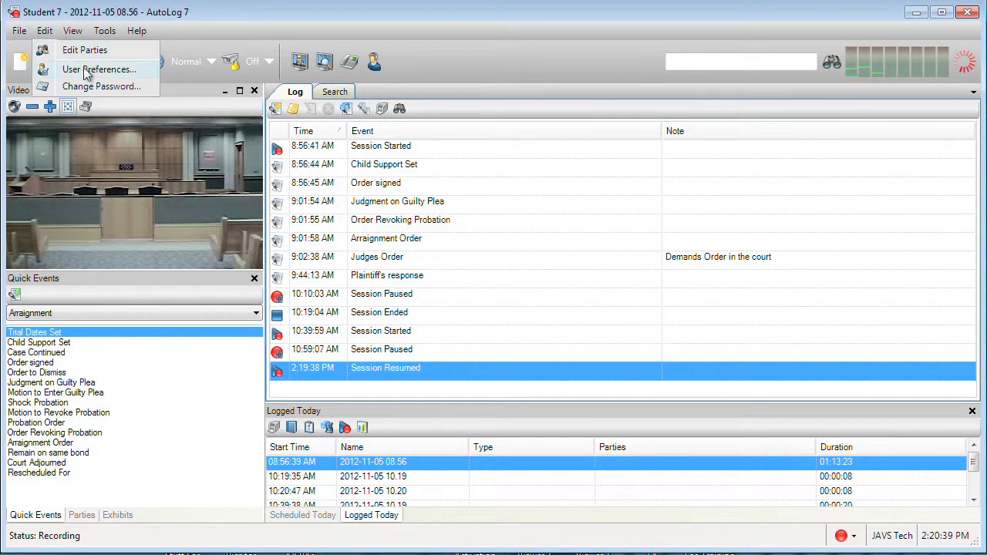
# Add a custom quick events list in User Preferences and name it 'Math 101'
pyautogui.click(99, 70)
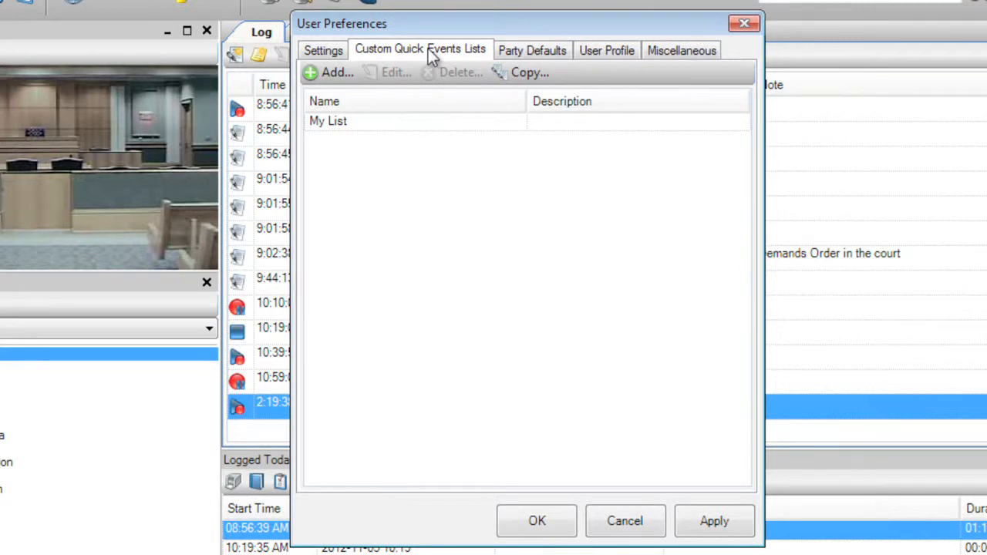
pyautogui.click(329, 72)
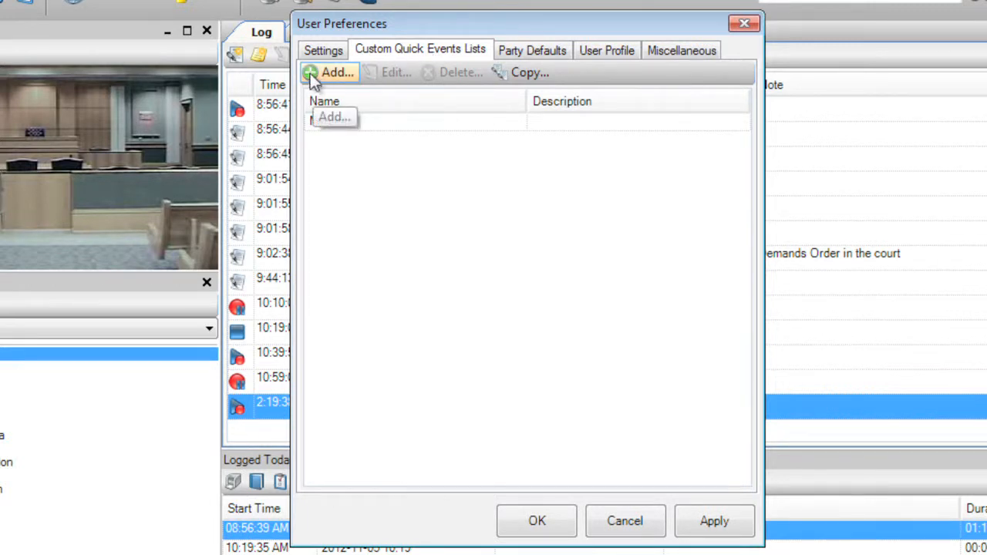
pyautogui.click(332, 71)
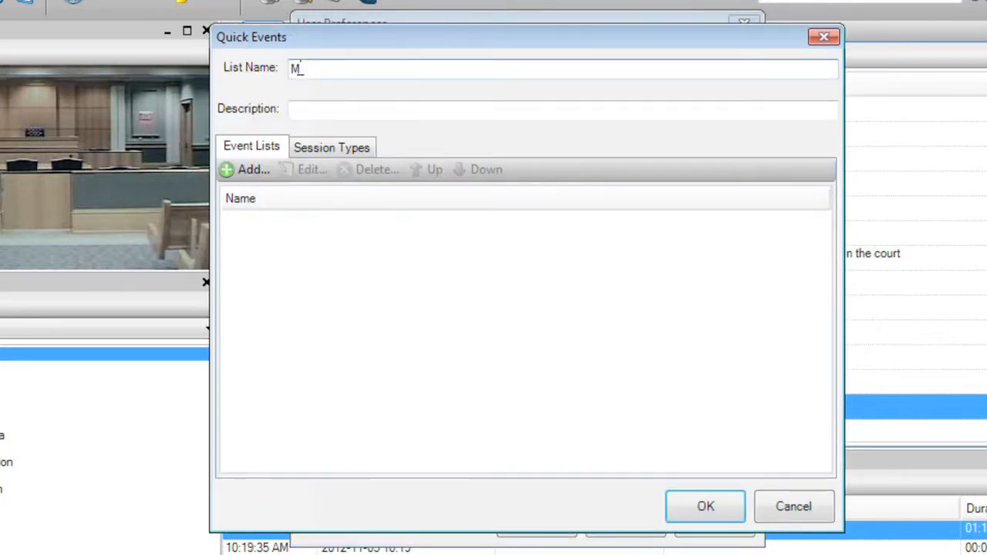
pyautogui.write('ath')
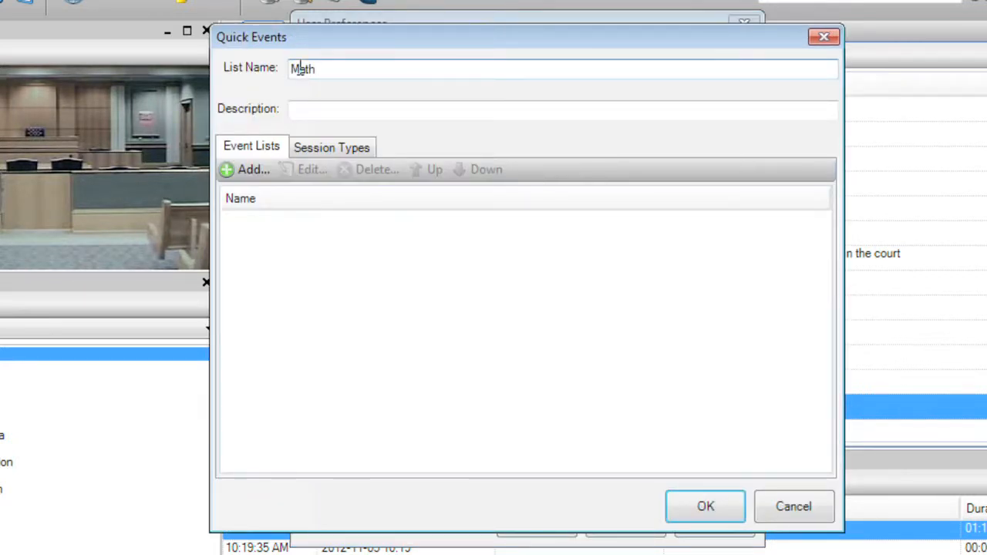
pyautogui.write('101')
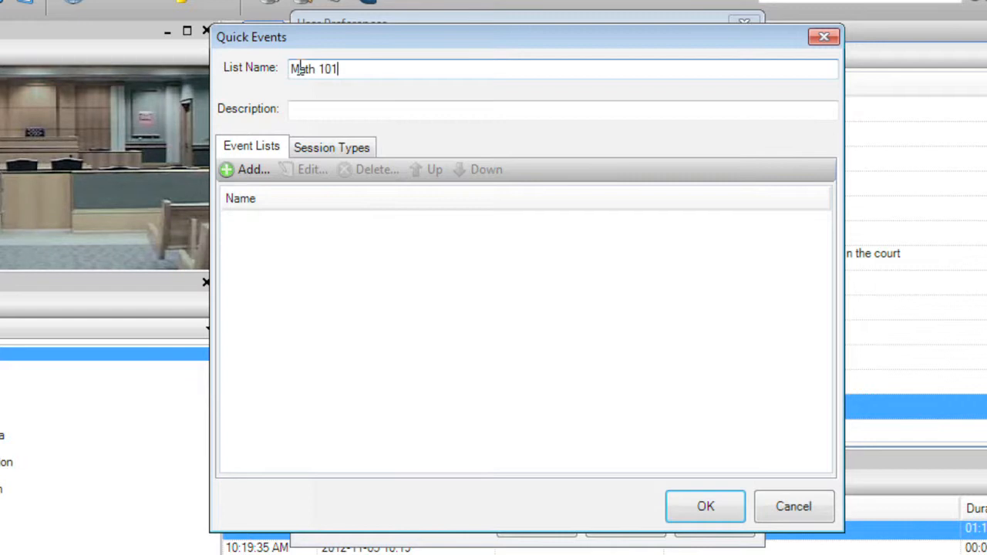
# Add the events Class Started, Overview, Instructor Presentation, Closed book Discussion, Pop Quiz, Class Ended
pyautogui.click(247, 170)
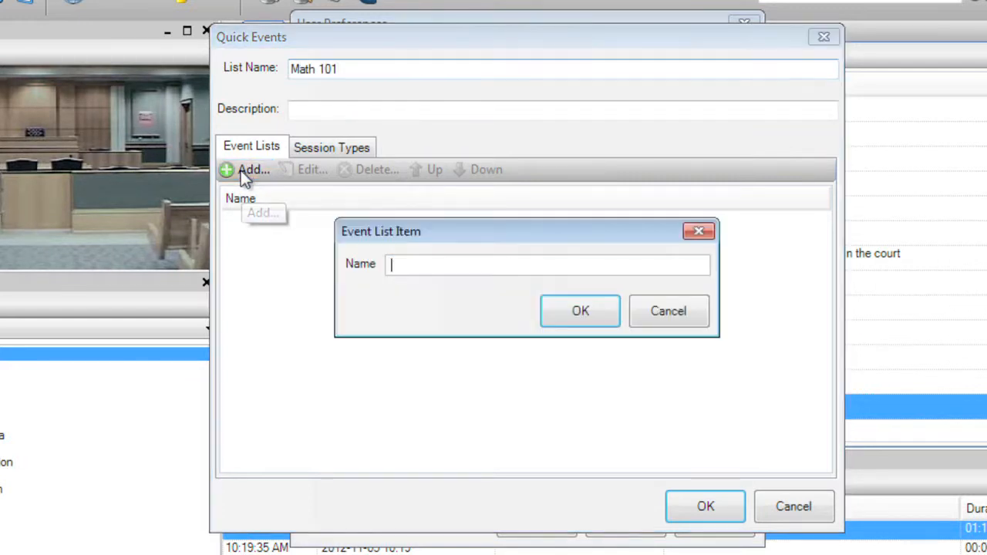
pyautogui.write('Class')
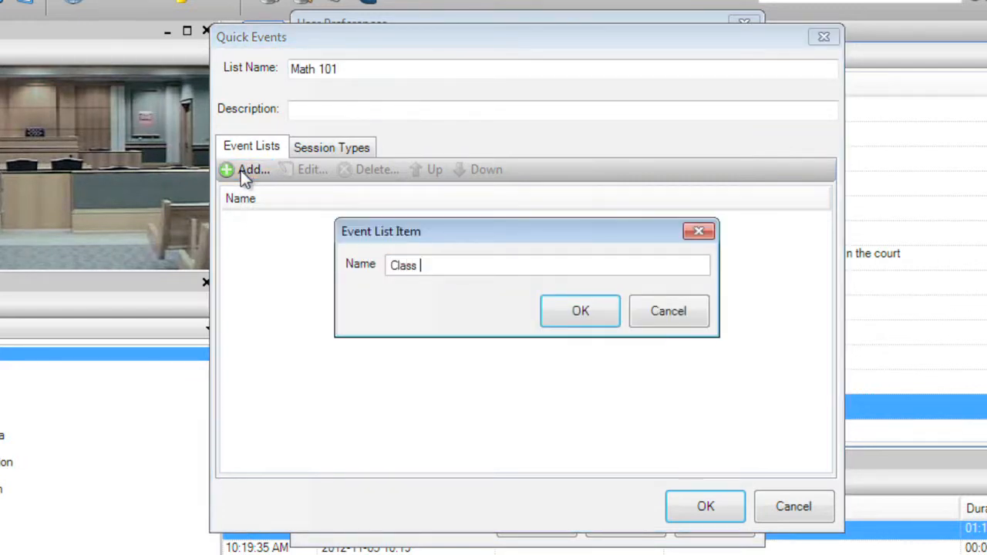
pyautogui.write('Started')
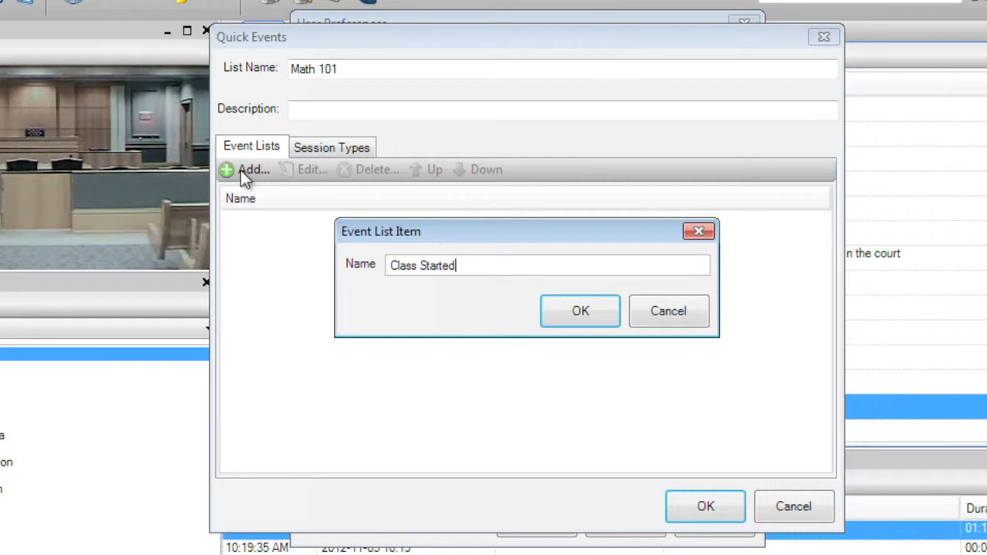
pyautogui.click(580, 311)
pyautogui.write('Ov')
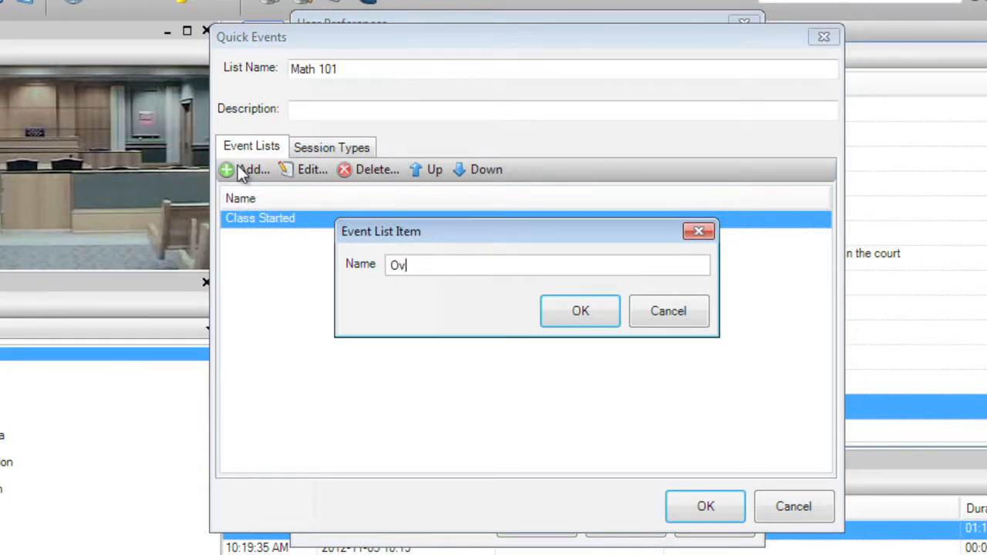
pyautogui.write('erview')
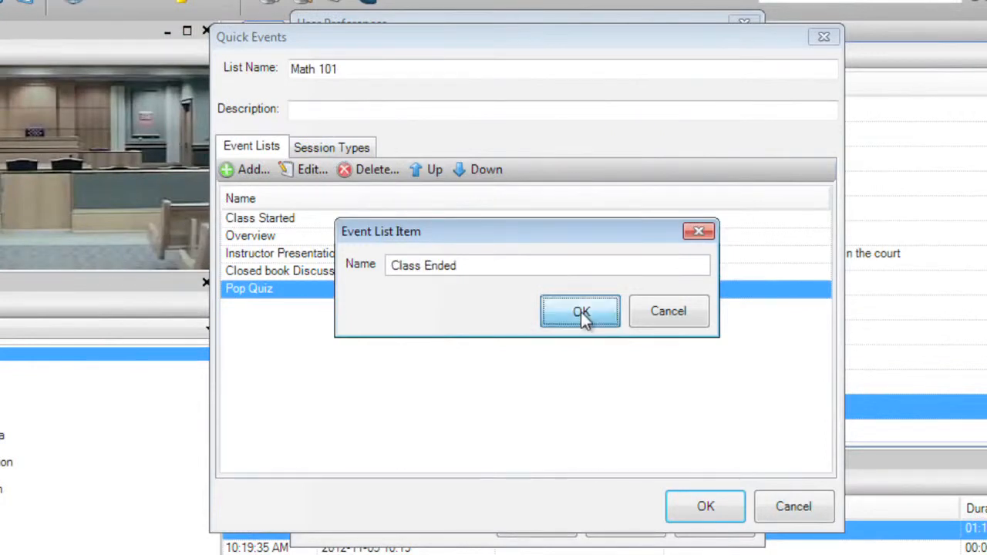
pyautogui.click(579, 310)
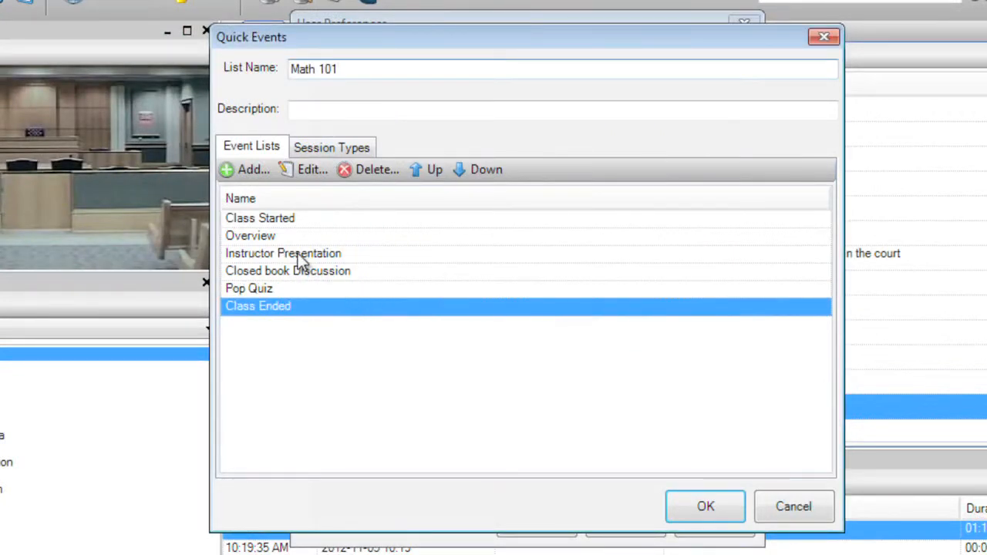
pyautogui.click(433, 169)
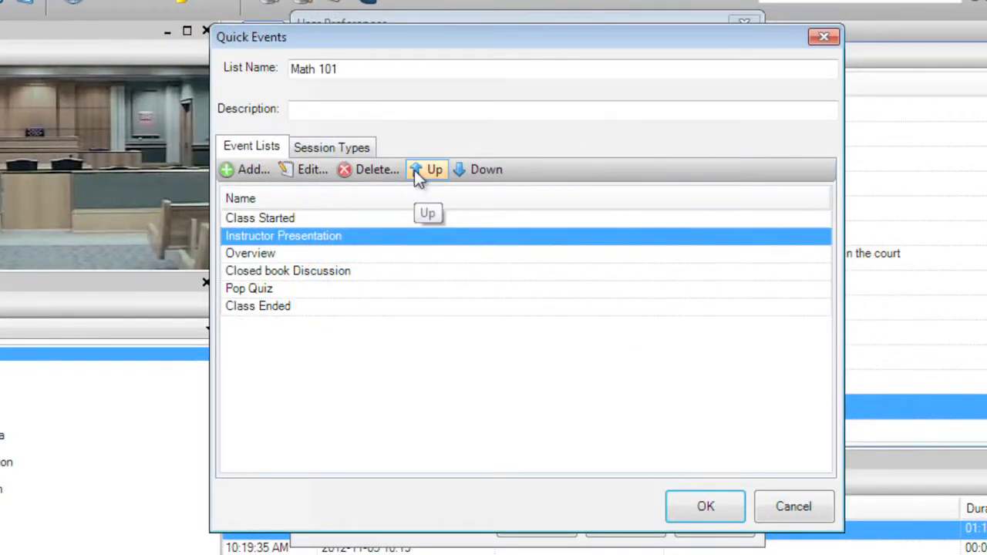
pyautogui.click(478, 169)
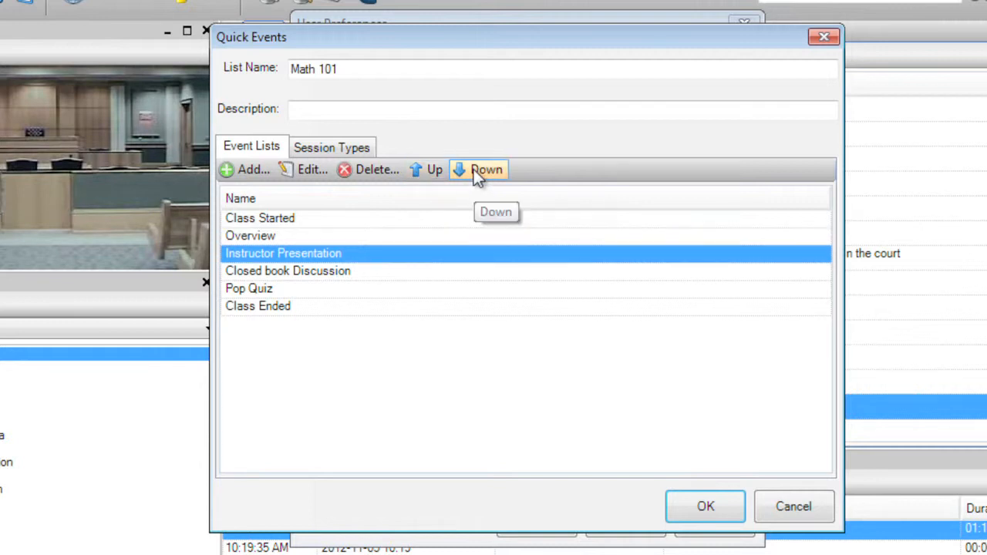
pyautogui.moveTo(374, 348)
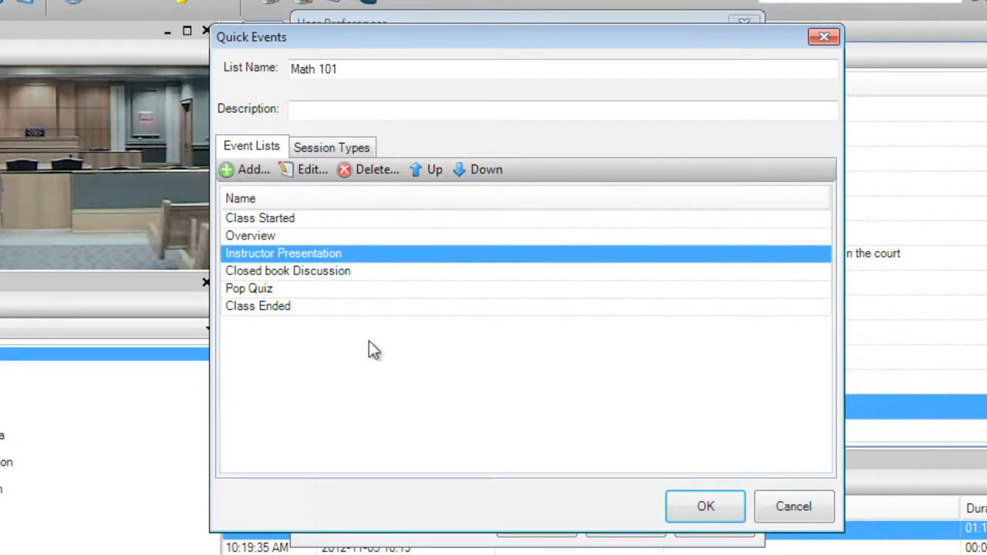
pyautogui.moveTo(369, 174)
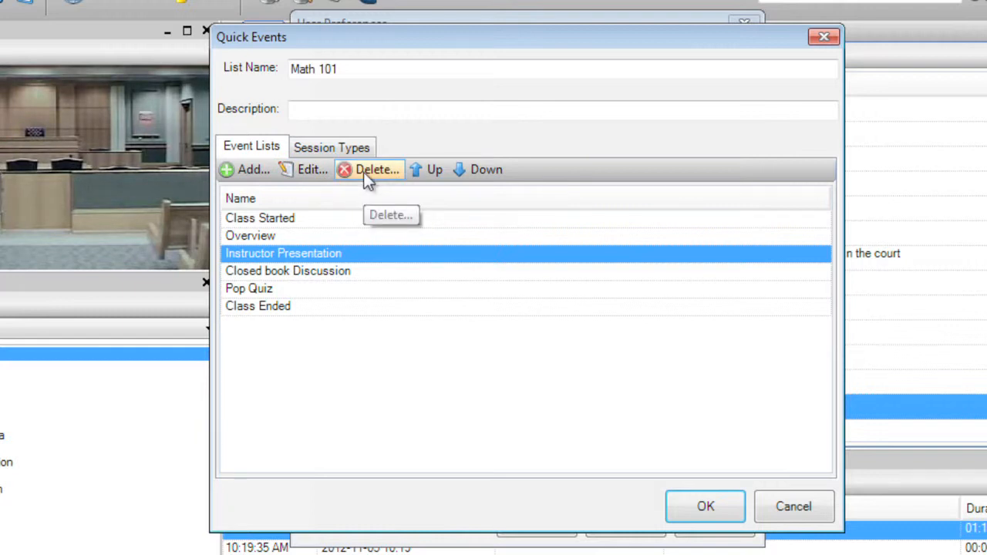
# Tick Class Room under Session Types for Math 101 and confirm with OK
pyautogui.click(331, 147)
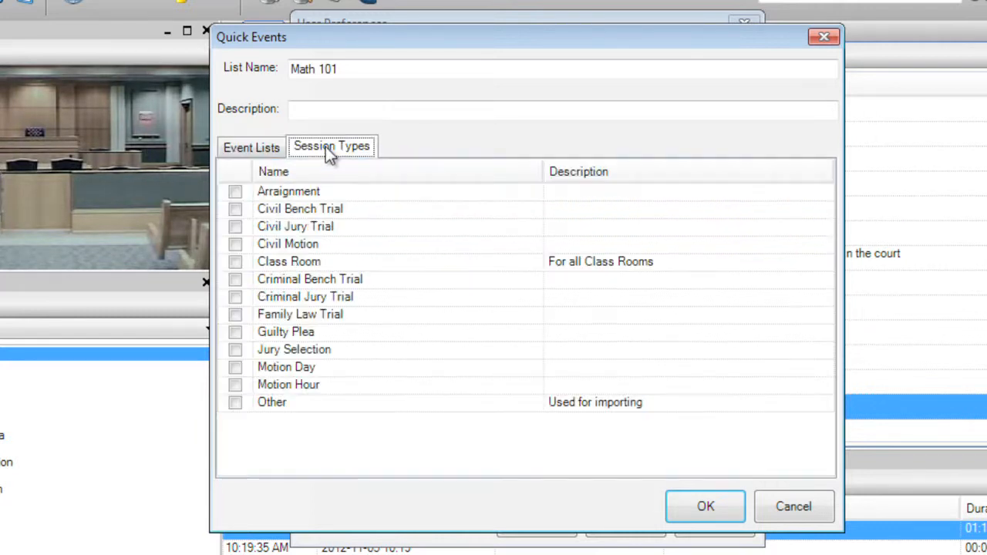
pyautogui.moveTo(369, 222)
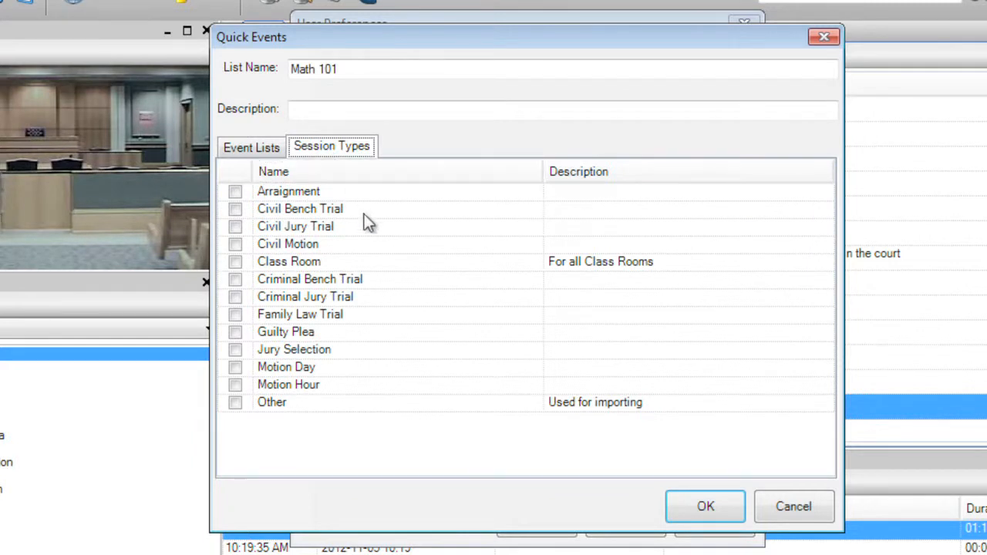
pyautogui.click(235, 261)
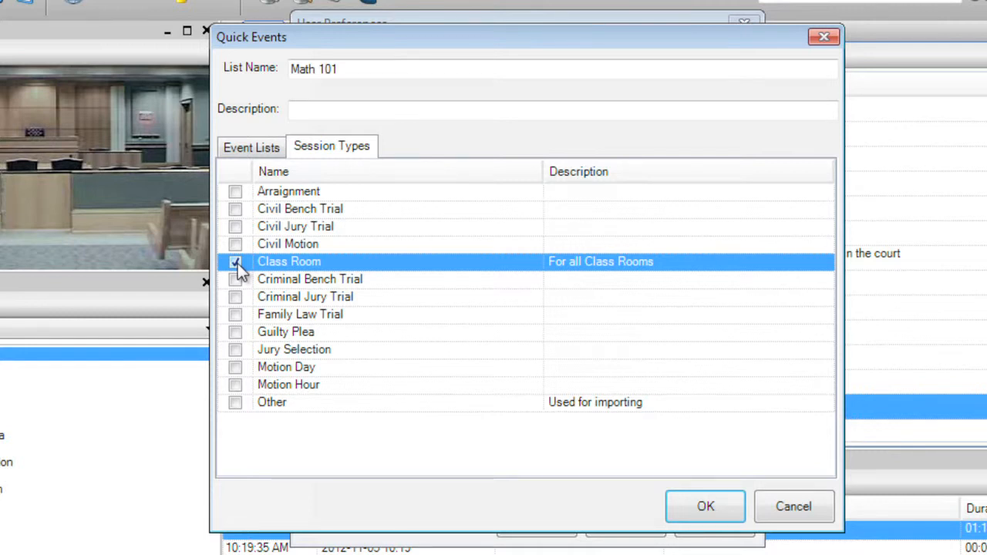
pyautogui.click(235, 261)
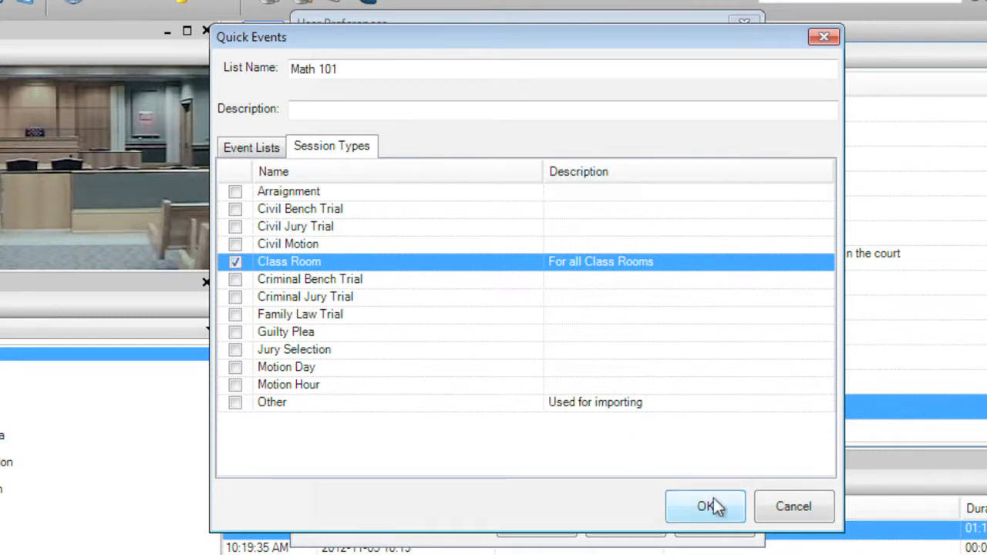
pyautogui.click(704, 507)
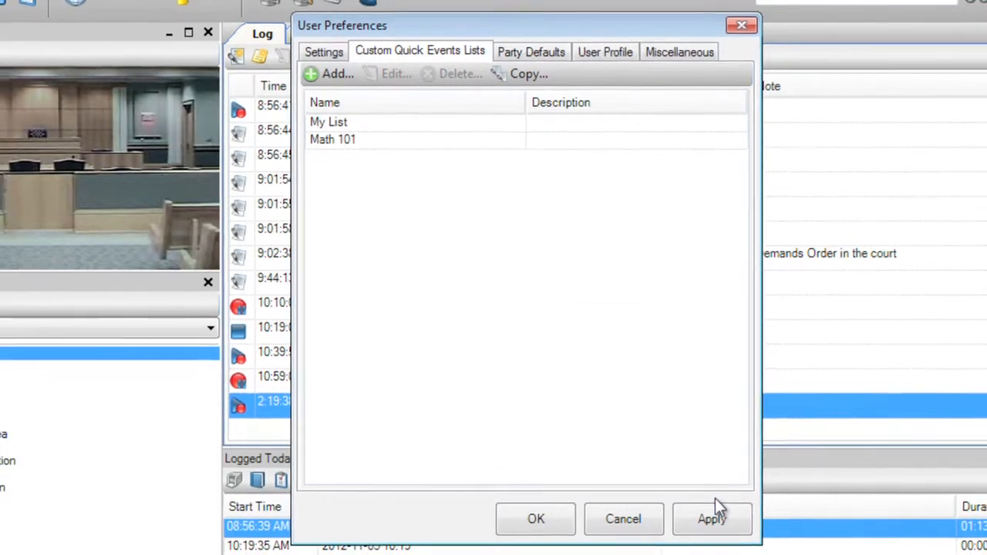